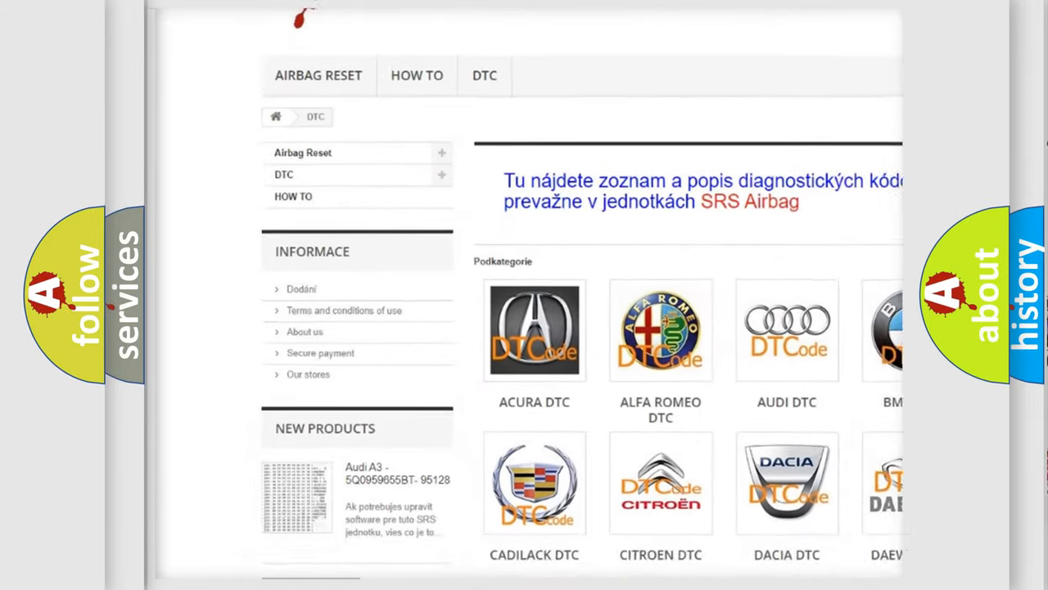
scroll("down", 3)
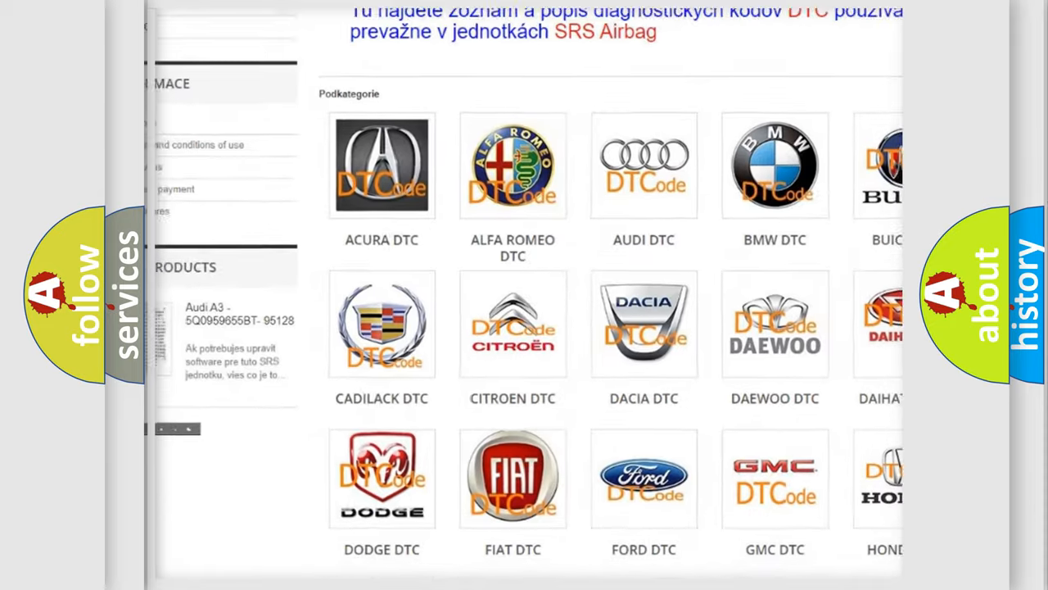
scroll("down", 3)
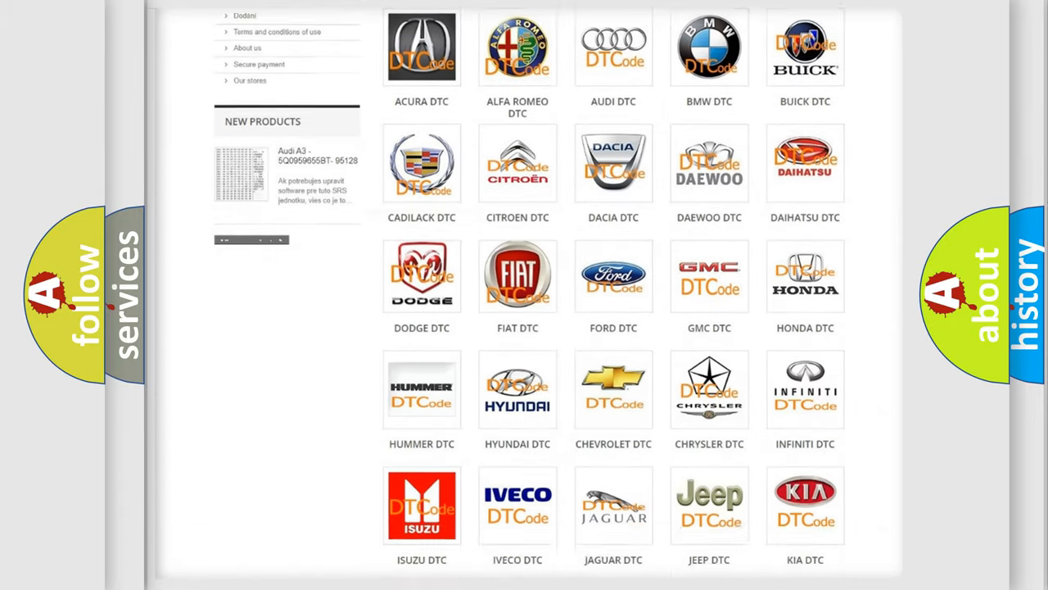
scroll("down", 3)
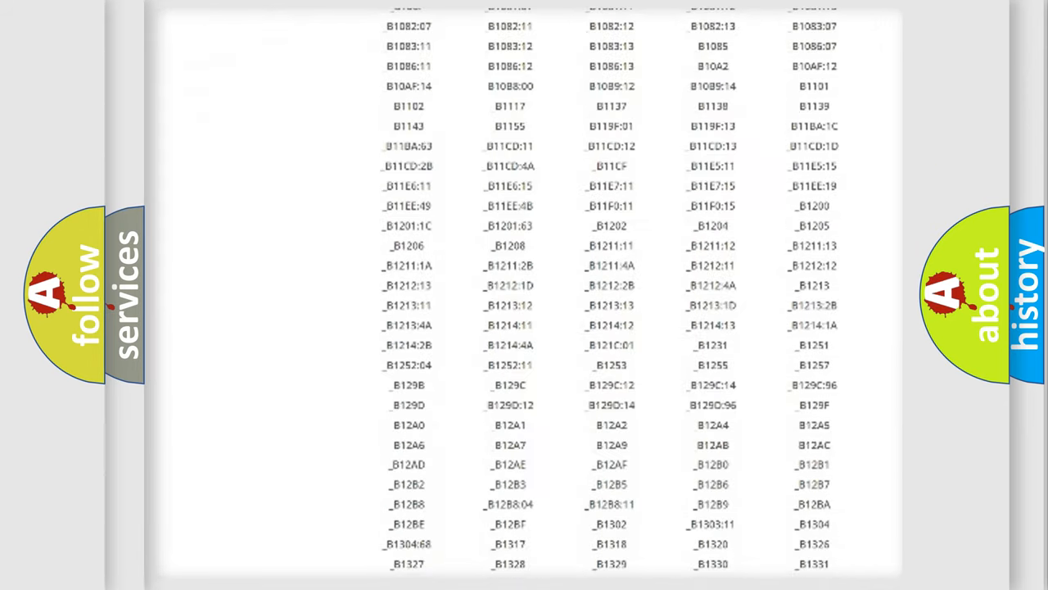
scroll("down", 3)
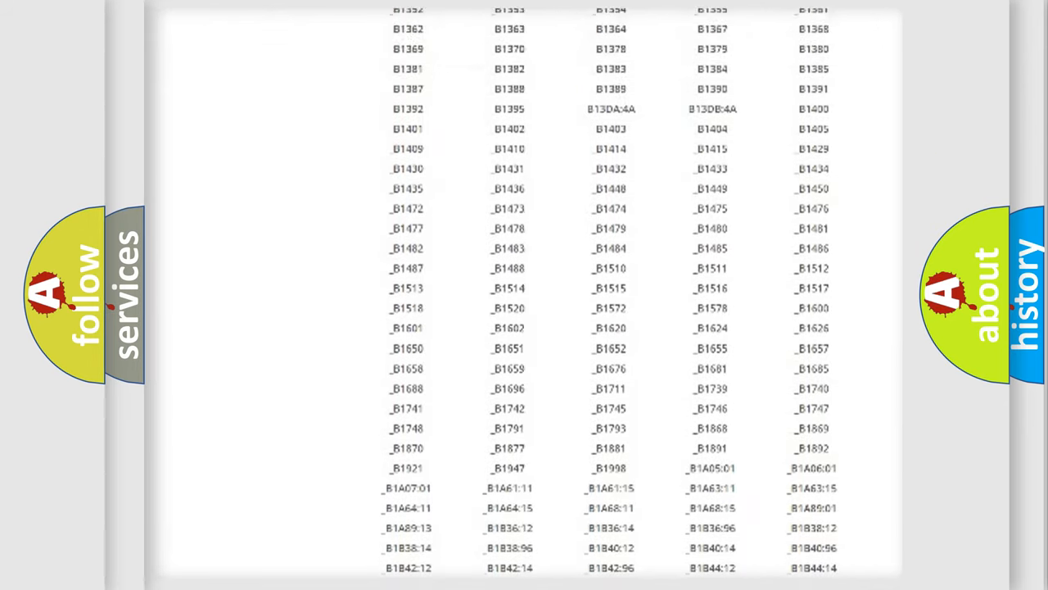
scroll("up", 3)
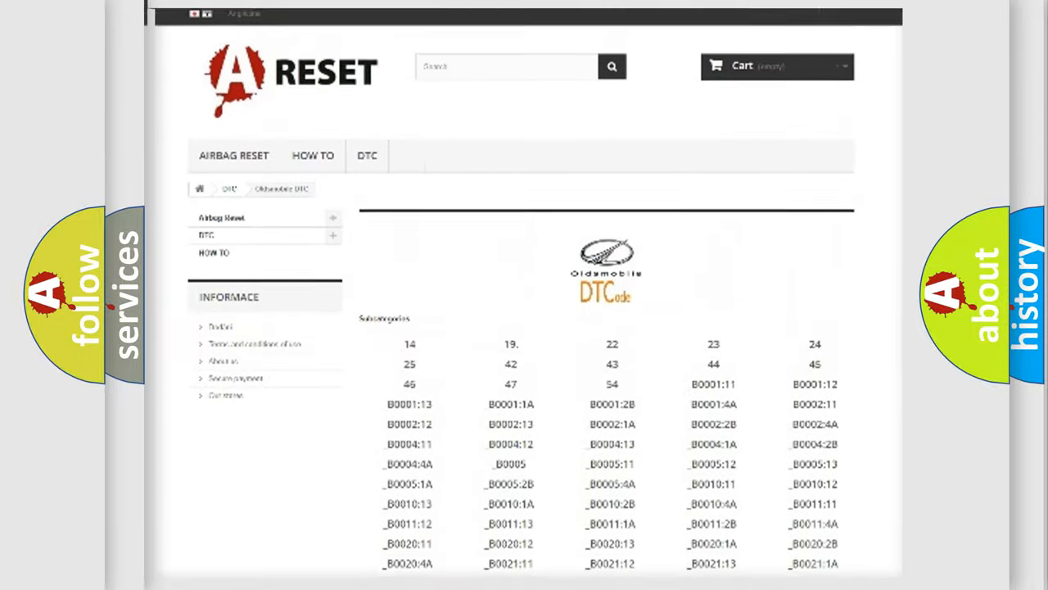